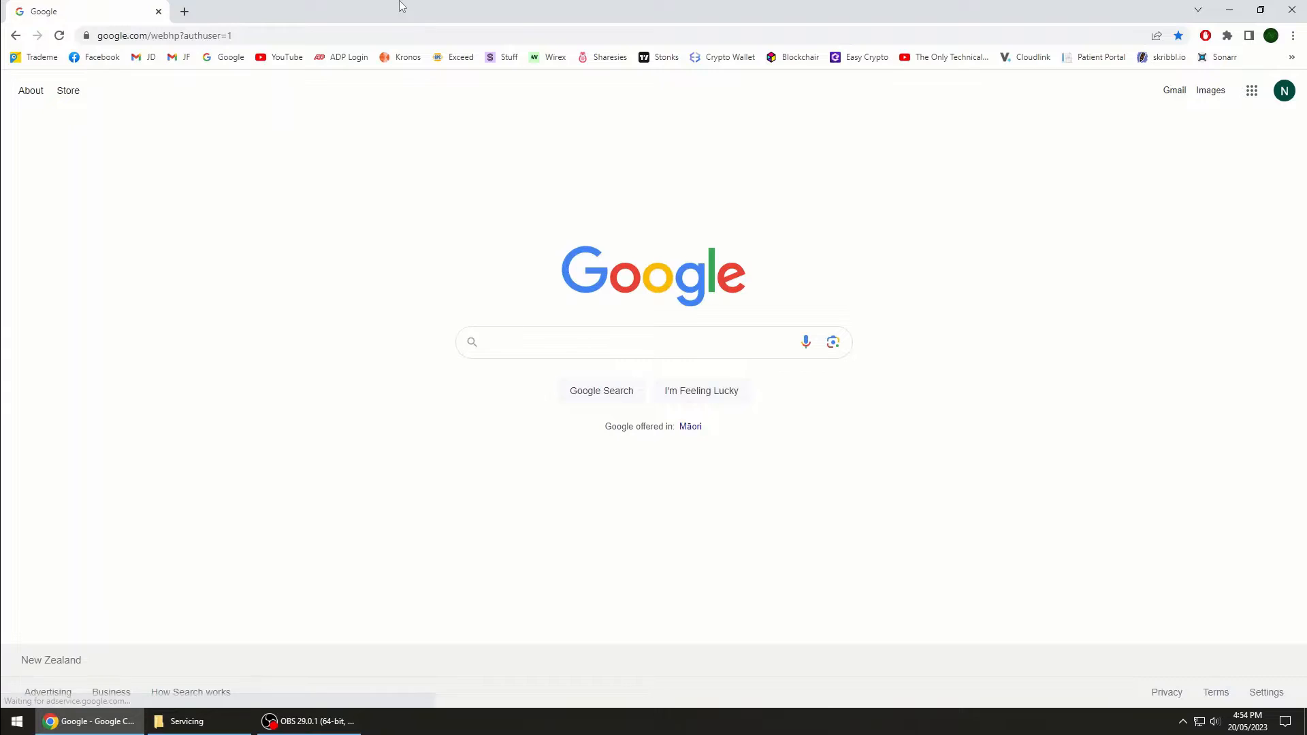
# Search Google for the 'b340a datasheet' and open the Diodes Inc. B340A datasheet via Alldatasheet.
pyautogui.write('b340a data')
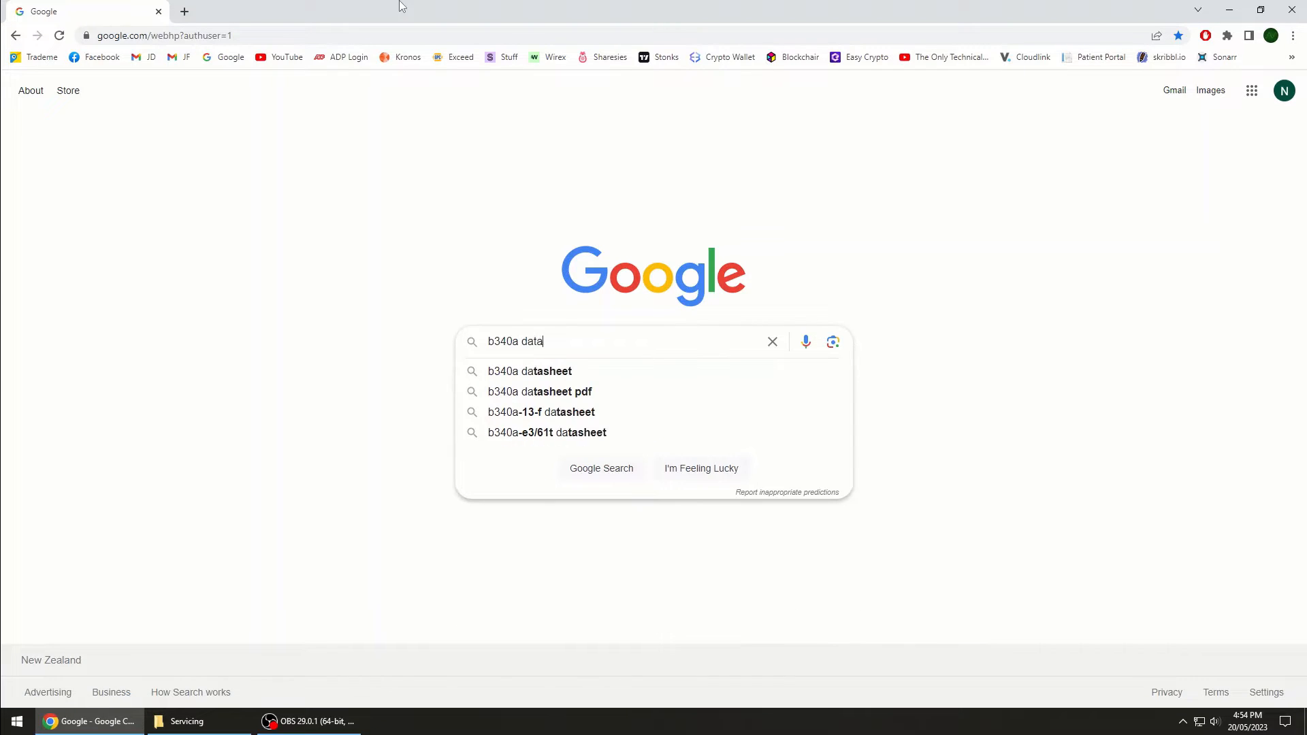
pyautogui.click(530, 371)
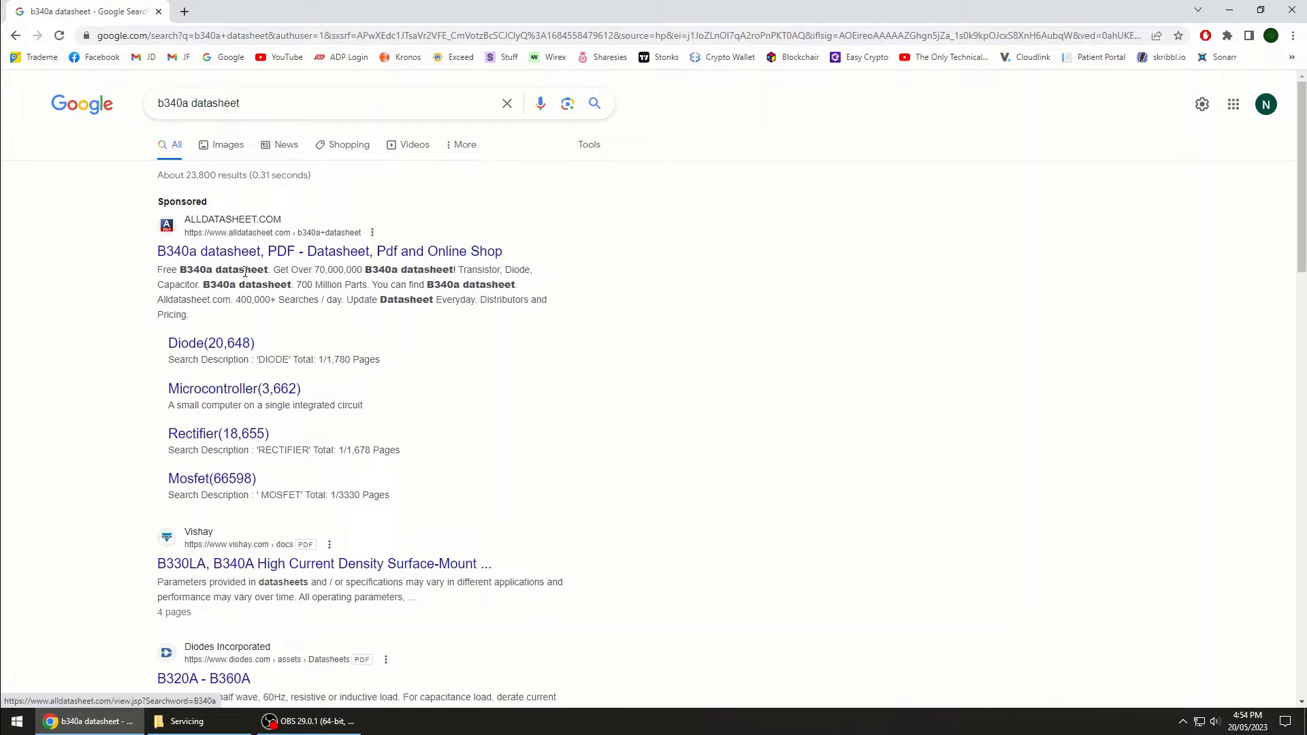
pyautogui.click(330, 251)
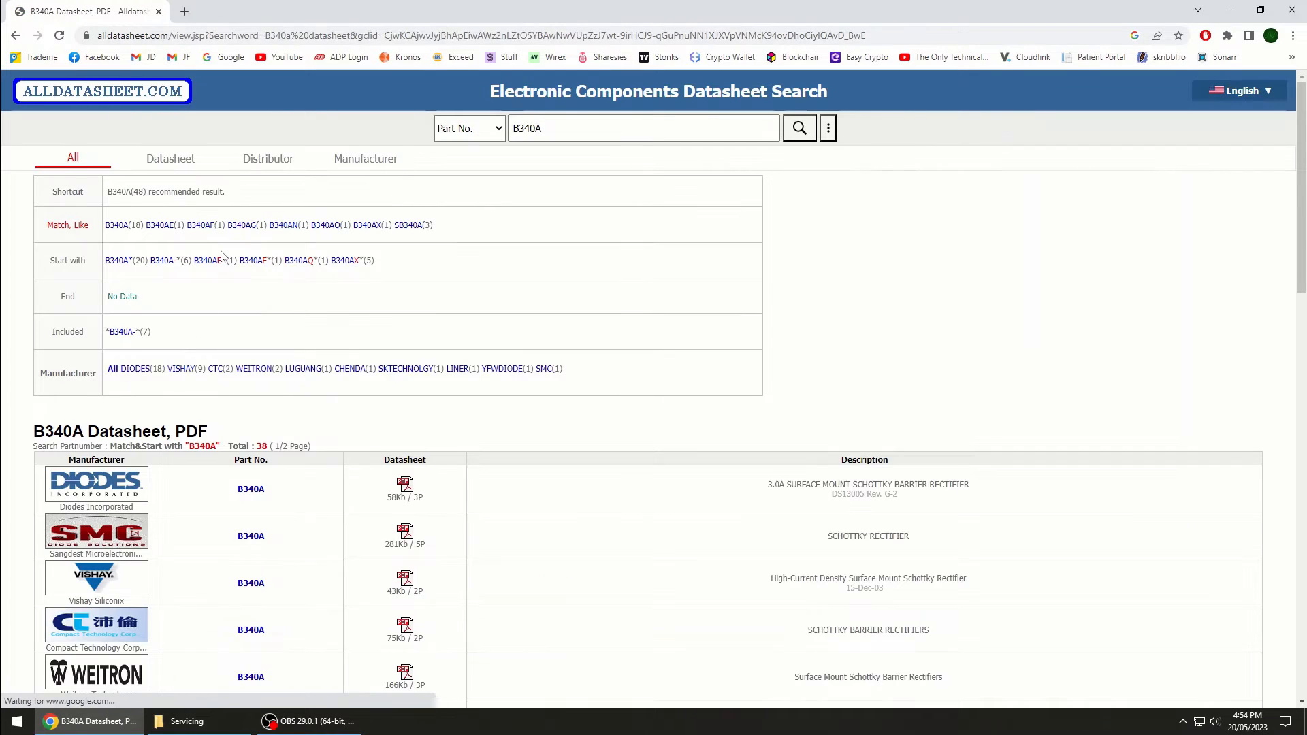
pyautogui.scroll(-3)
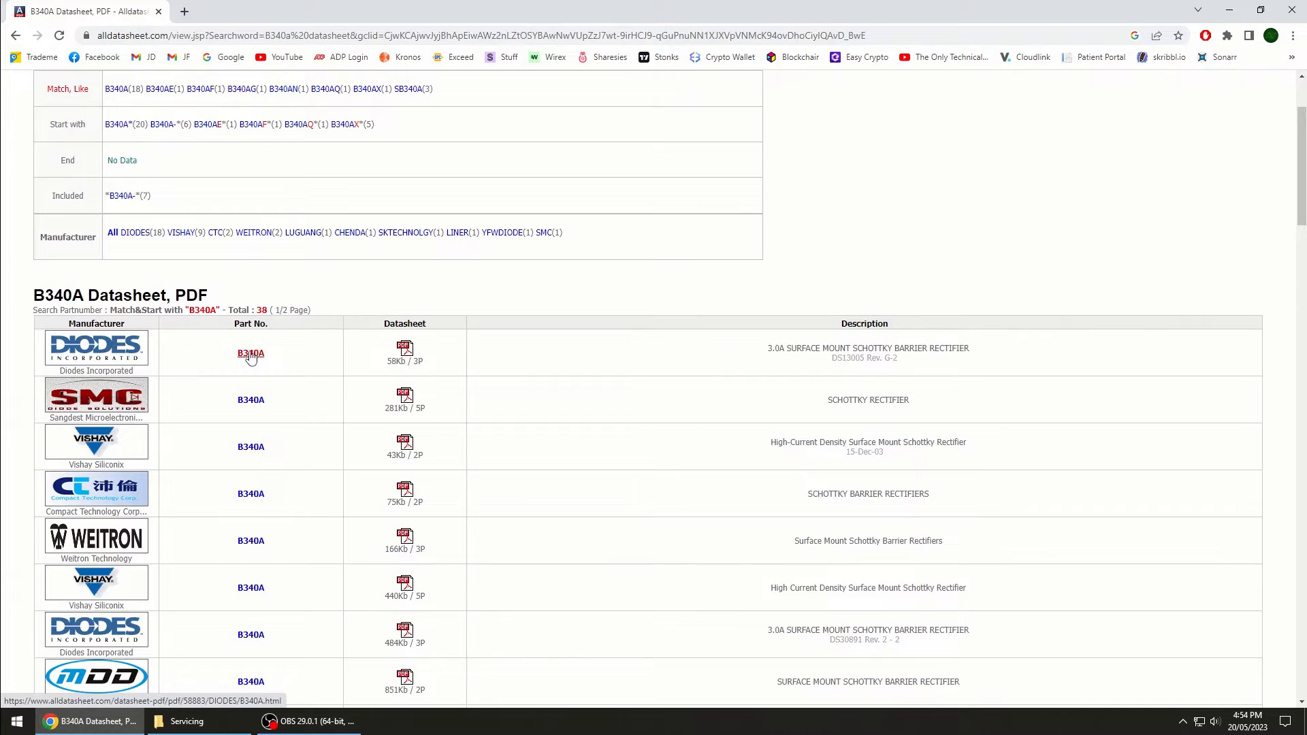
pyautogui.click(249, 352)
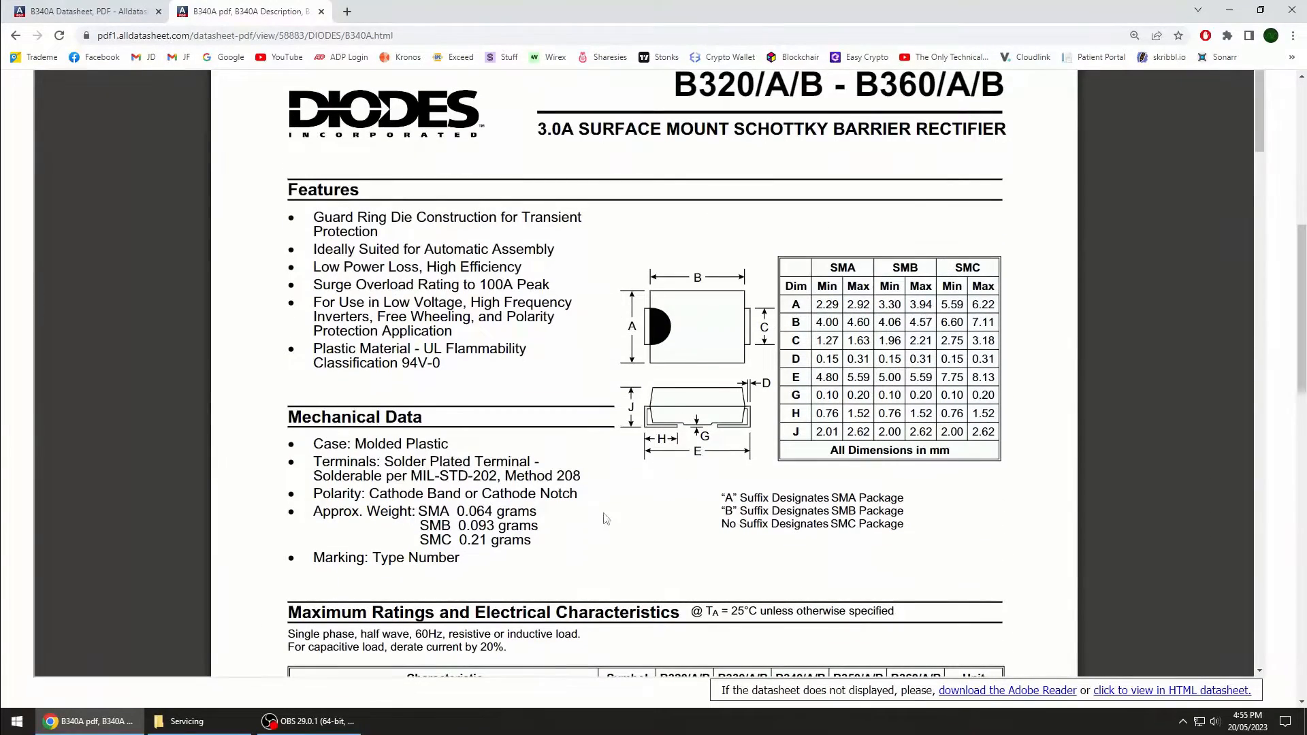
# Scroll through the Diodes B340A datasheet to its maximum ratings table and graphs.
pyautogui.scroll(-3)
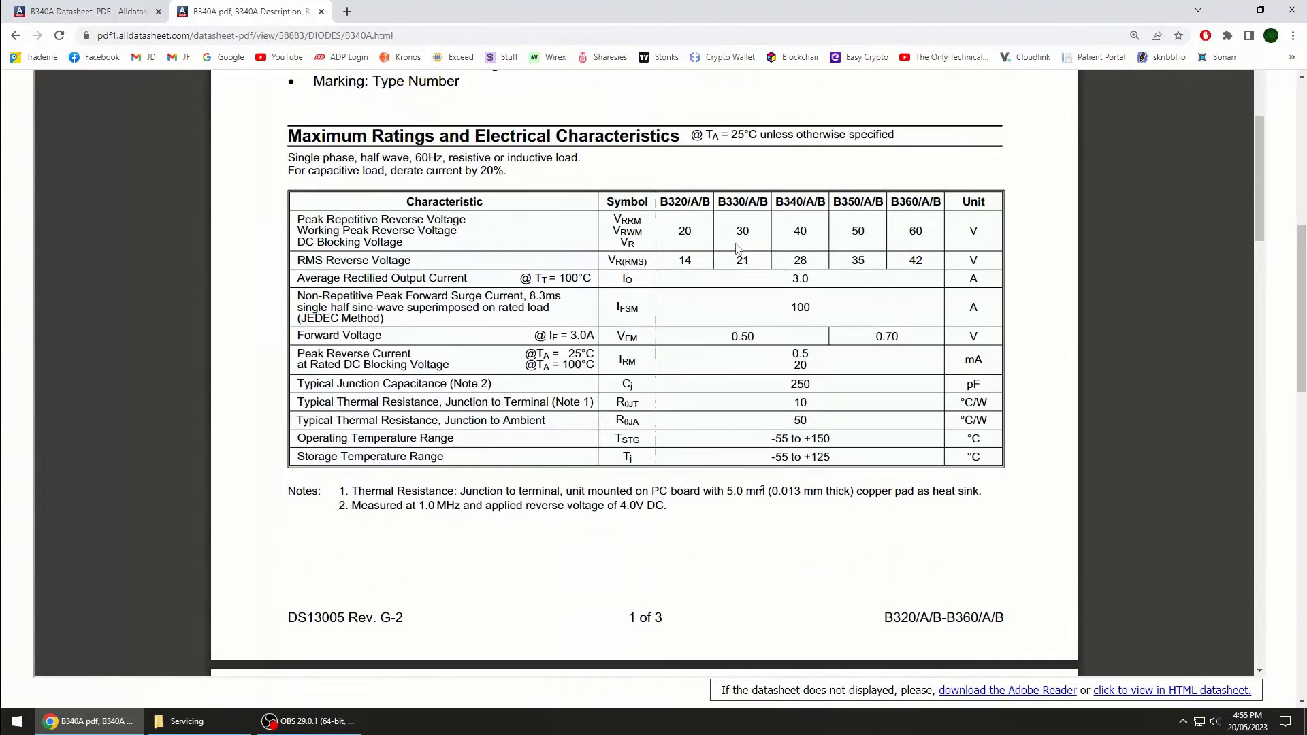
pyautogui.moveTo(802, 231)
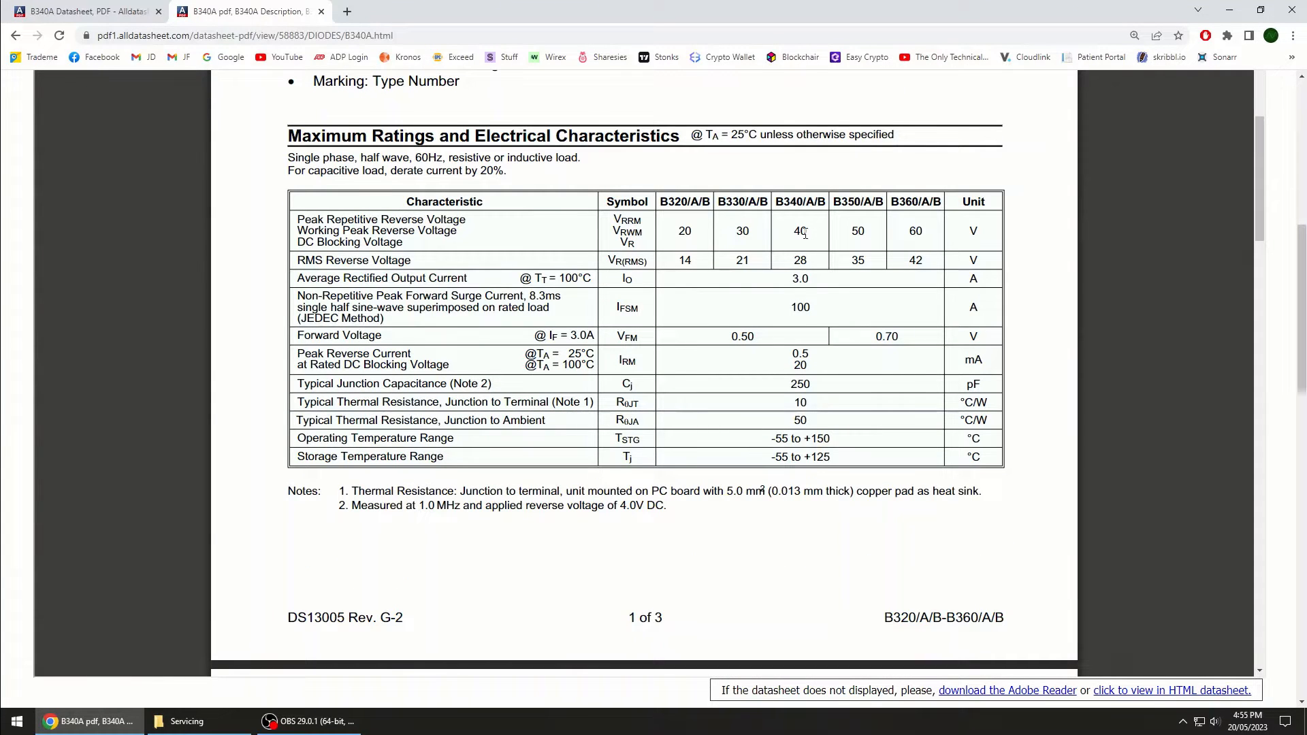
pyautogui.moveTo(809, 238)
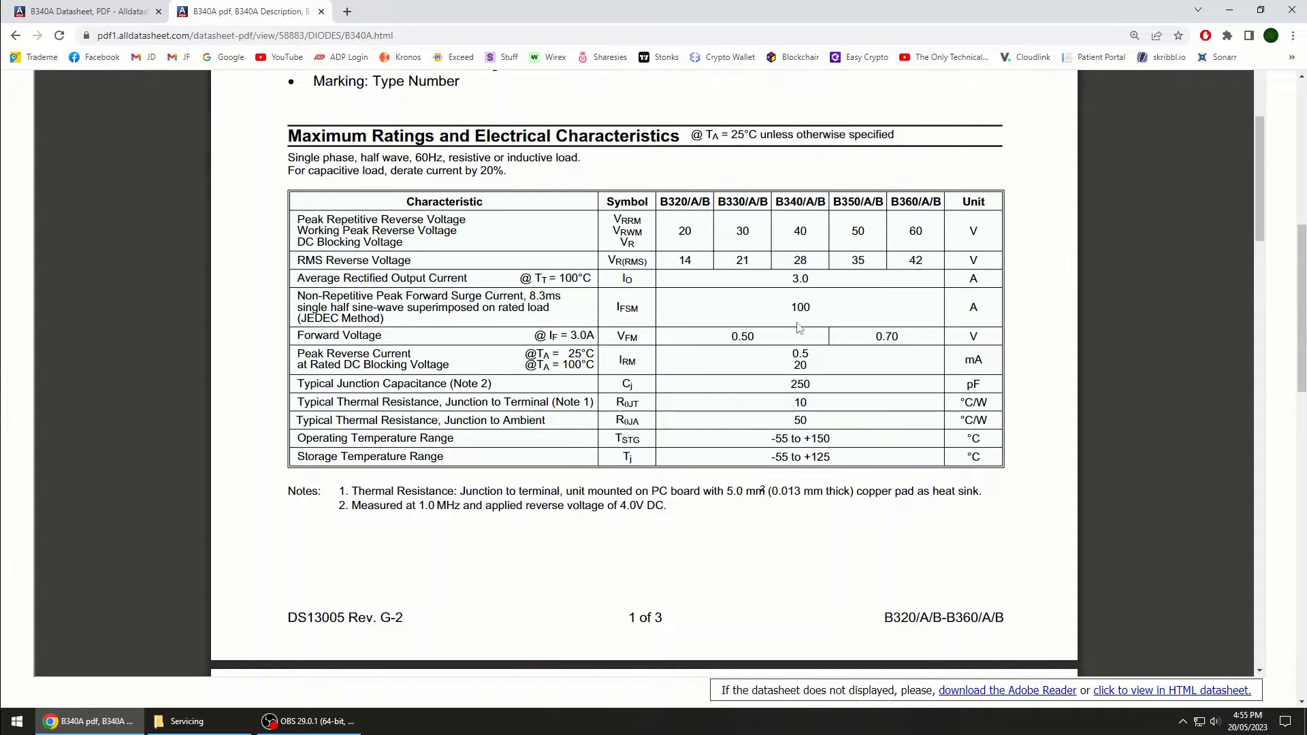
pyautogui.moveTo(735, 388)
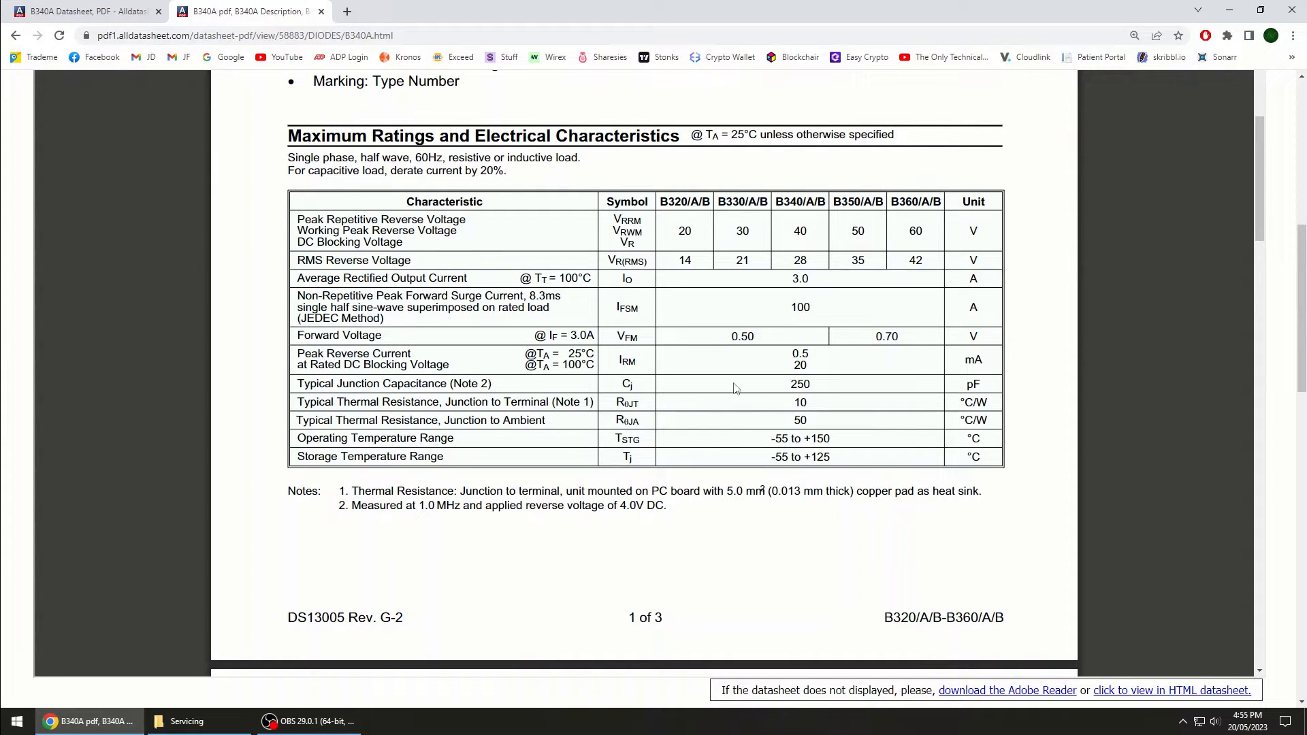
pyautogui.scroll(-3)
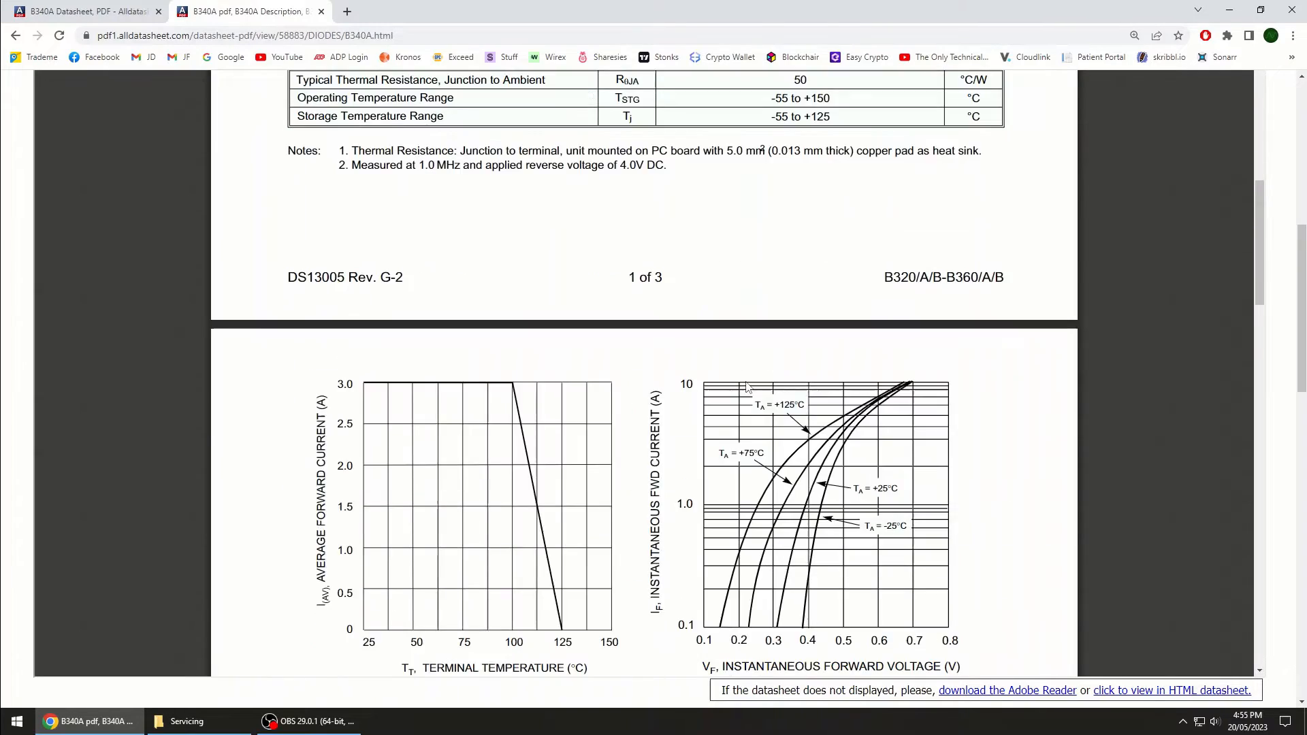
pyautogui.scroll(-3)
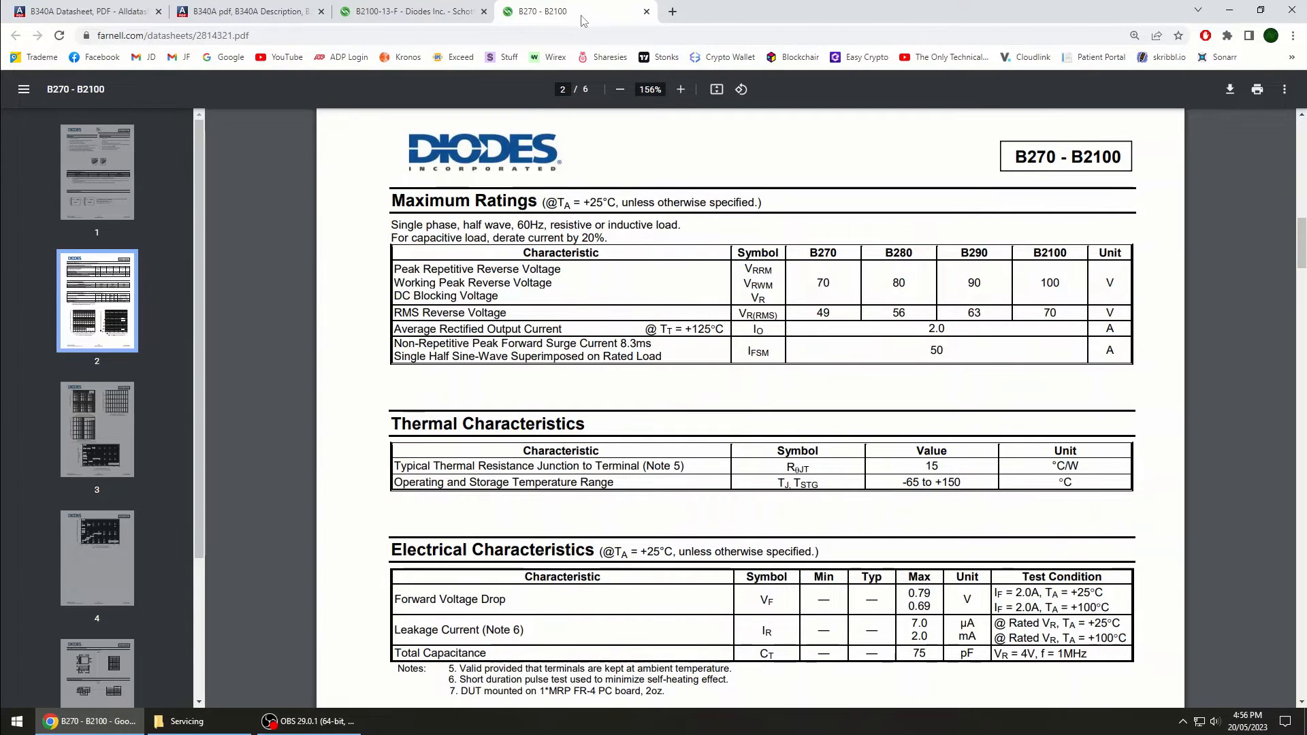
# Glance at the element14 B2100-13-F product tab, then return to the B340A ratings.
pyautogui.click(408, 11)
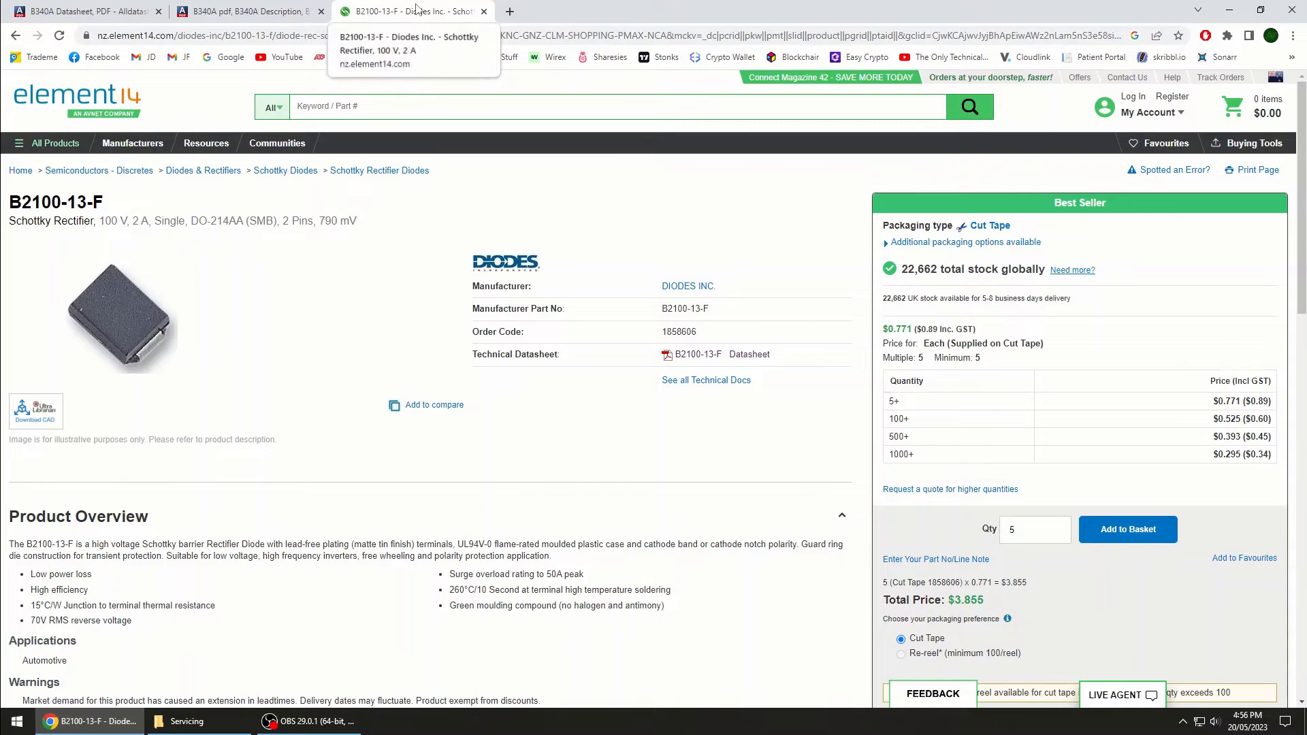
pyautogui.click(246, 11)
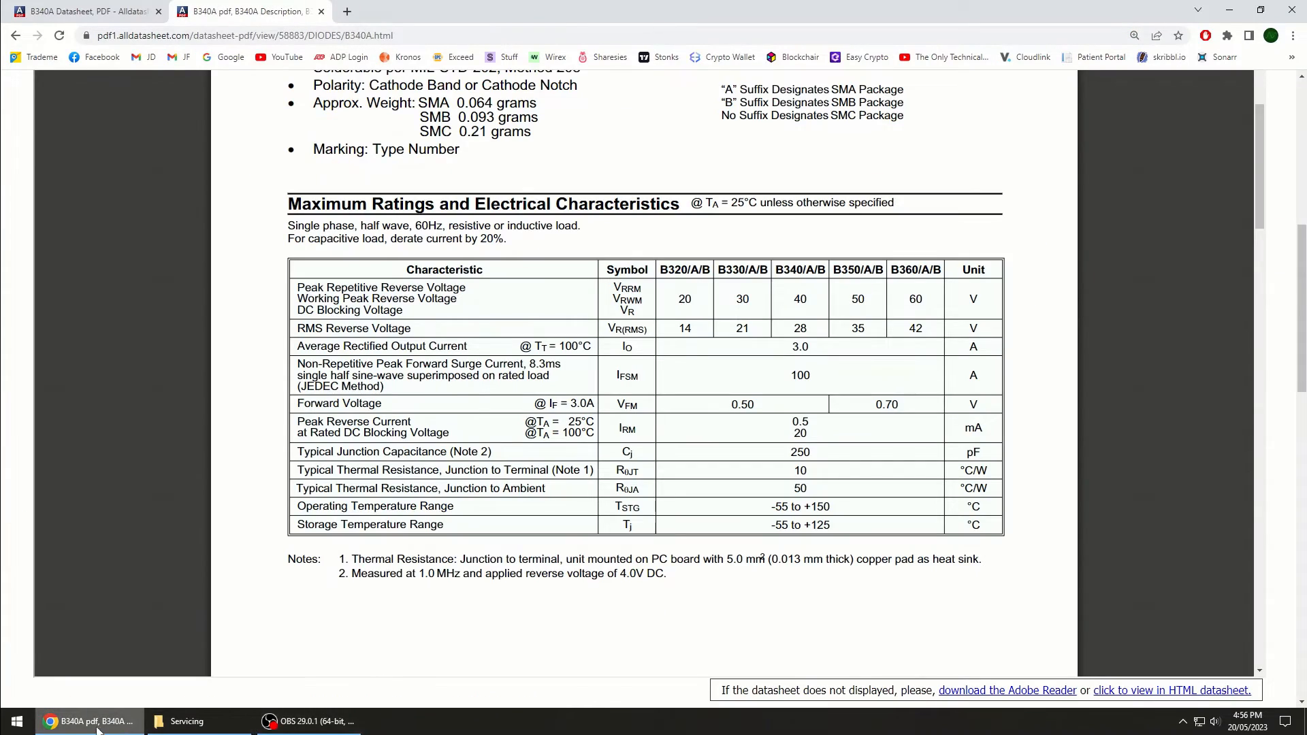